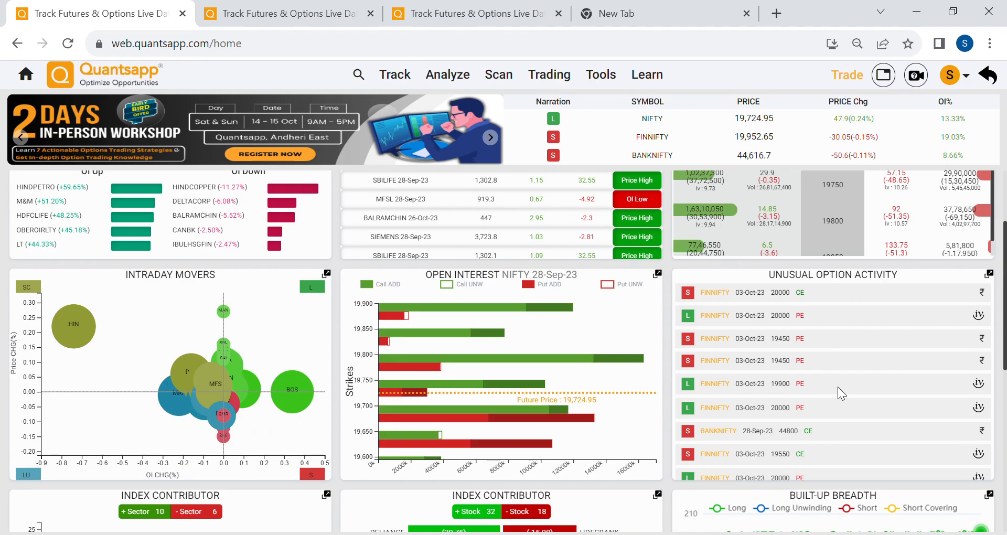
# Search Quantsapp's features for 'archi' to list the Architect tools.
pyautogui.click(359, 74)
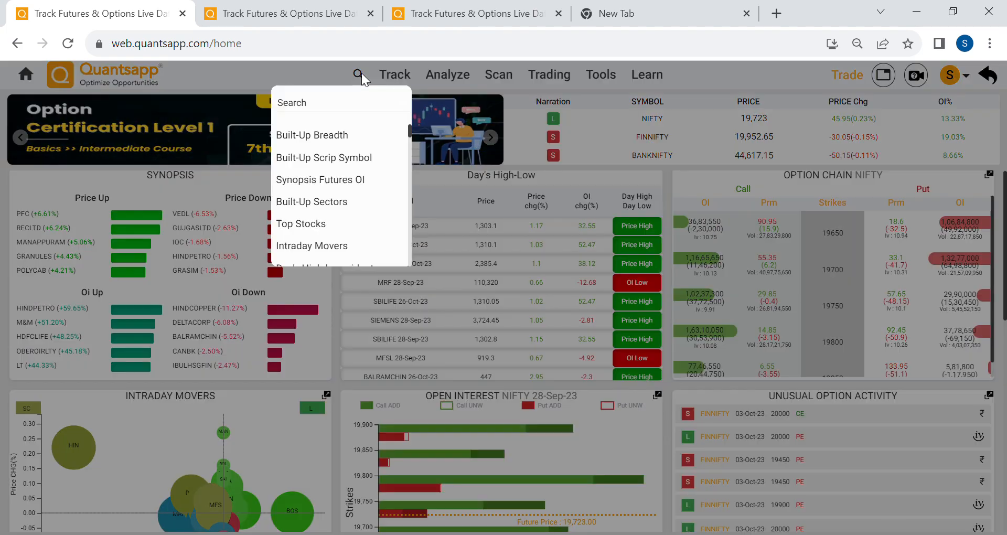
pyautogui.write('ar')
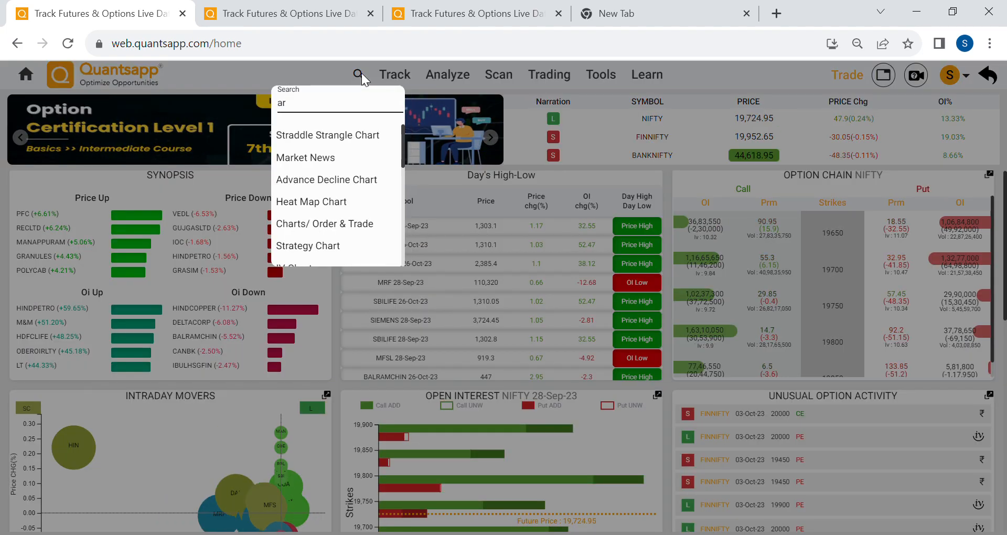
pyautogui.write('rchi')
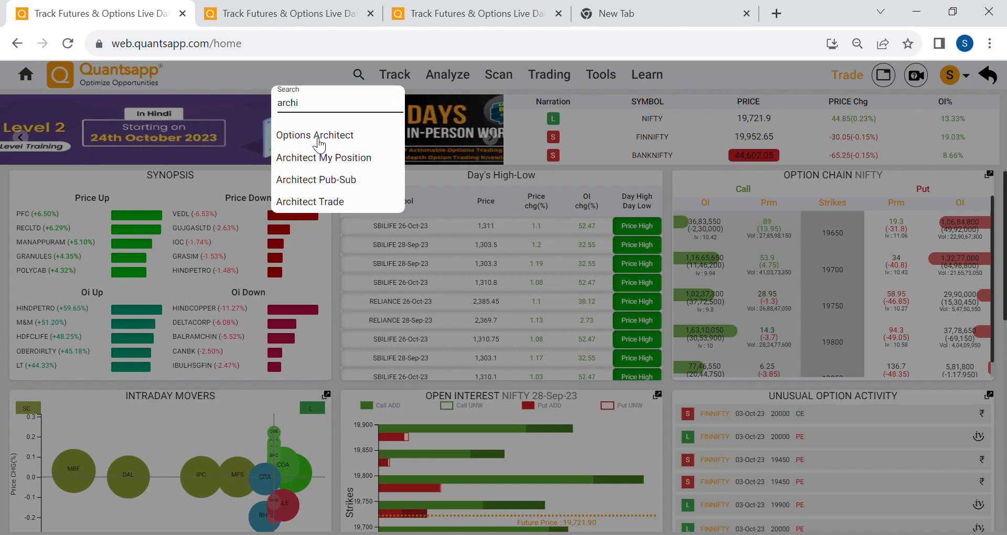
# Open Options Architect from the results and replace the symbol with NIFTY.
pyautogui.click(314, 135)
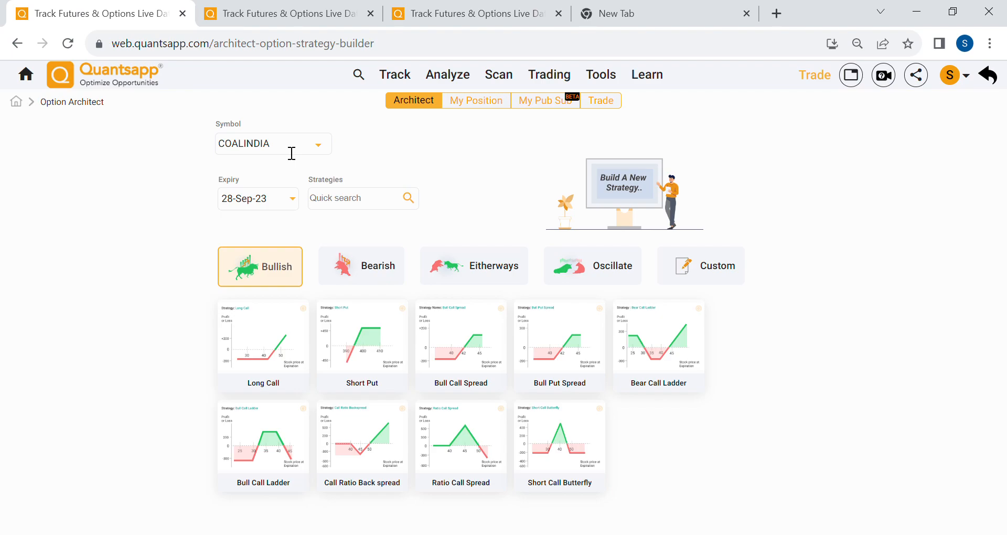
pyautogui.doubleClick(243, 144)
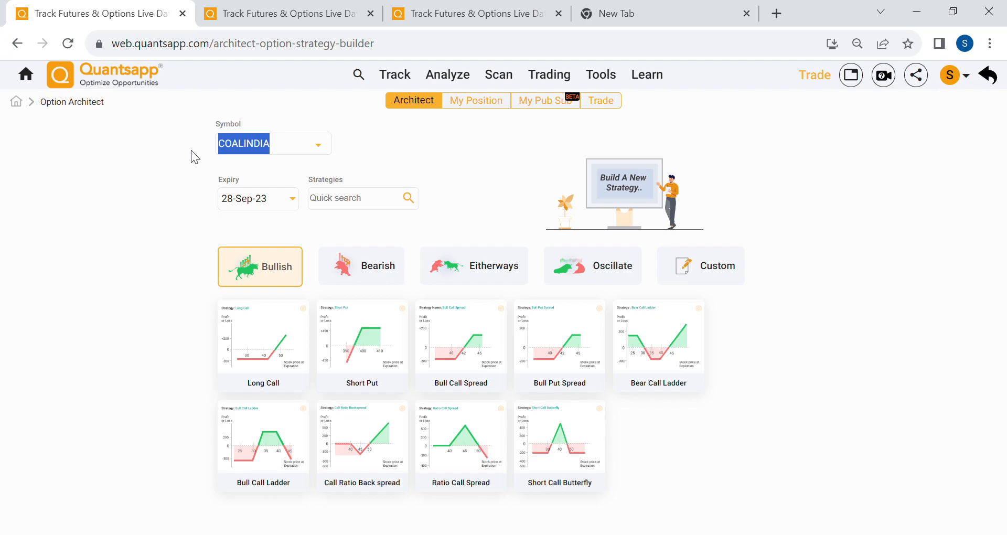
pyautogui.write('N')
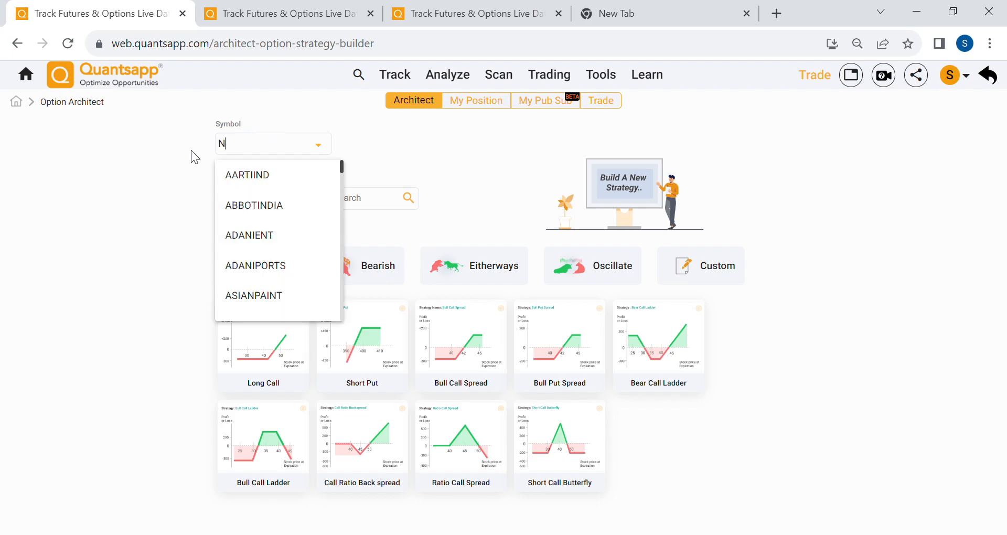
pyautogui.write('IFT')
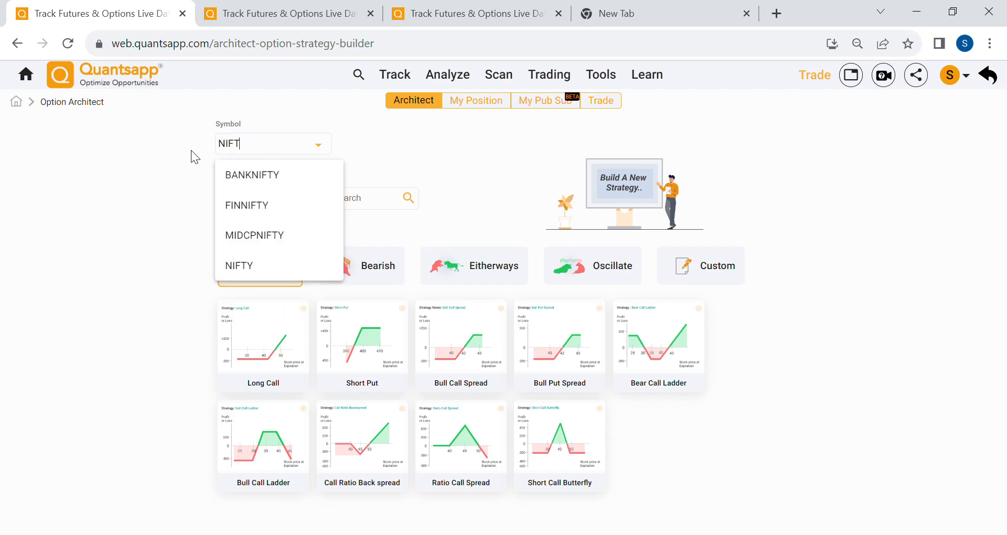
pyautogui.click(239, 265)
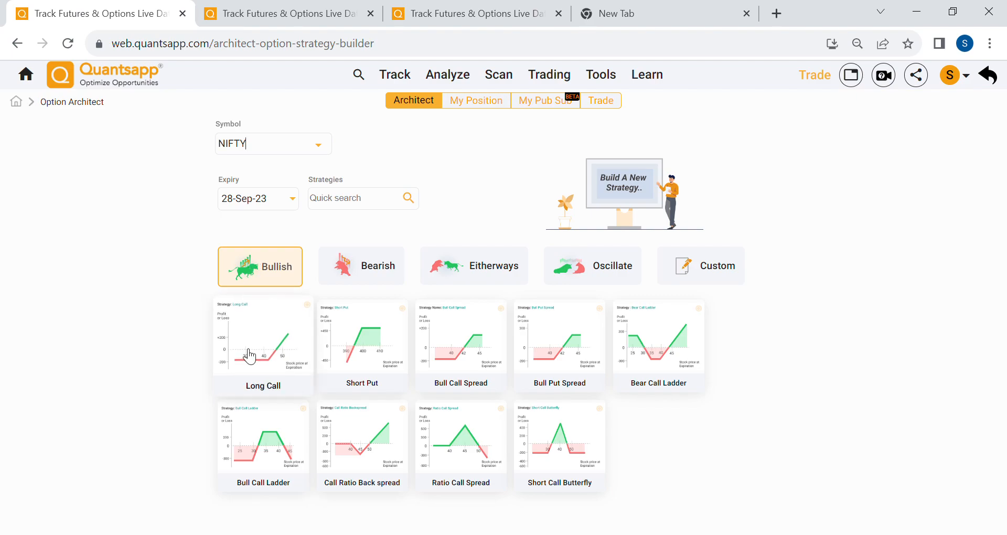
pyautogui.moveTo(311, 343)
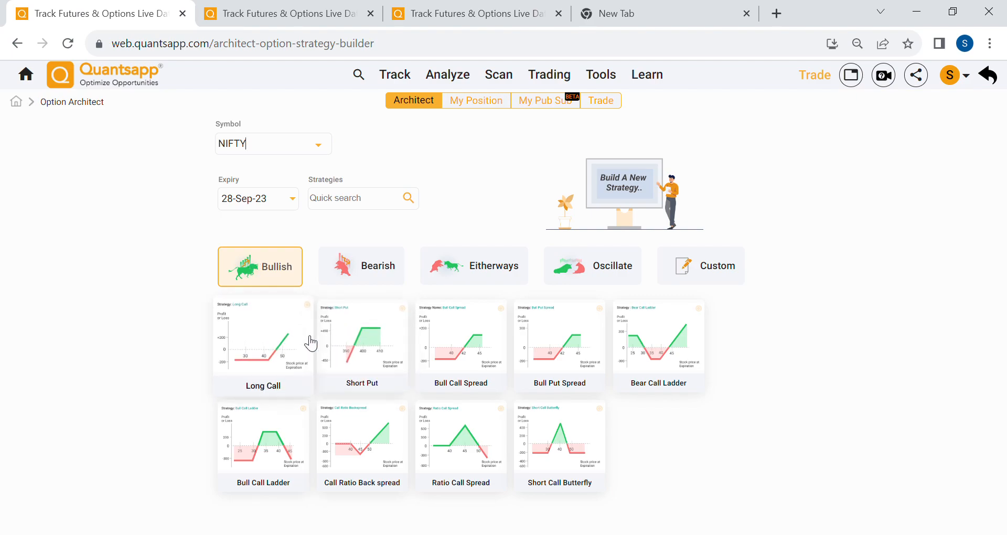
# Load the Long Call card, giving a 19700 CE buy with its payoff chart.
pyautogui.click(263, 345)
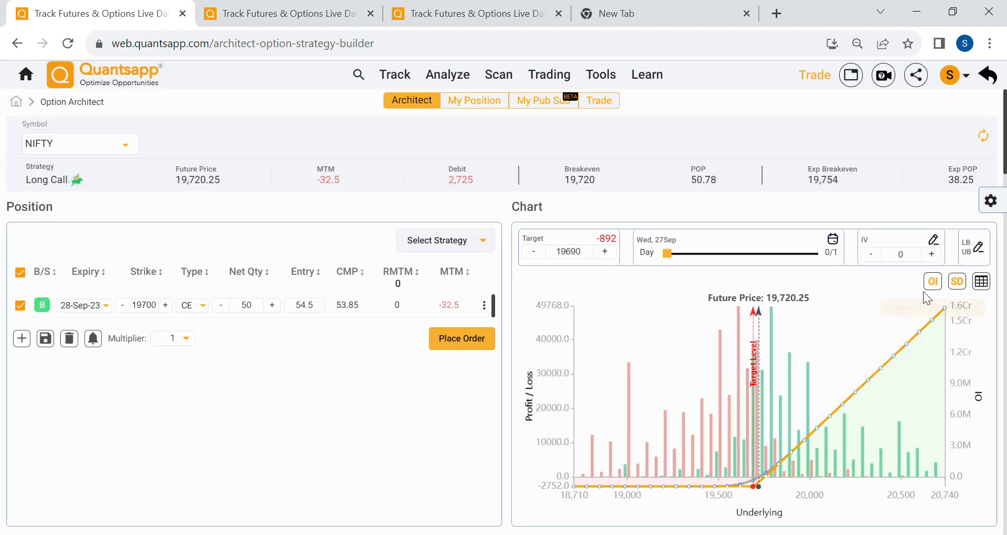
pyautogui.moveTo(779, 359)
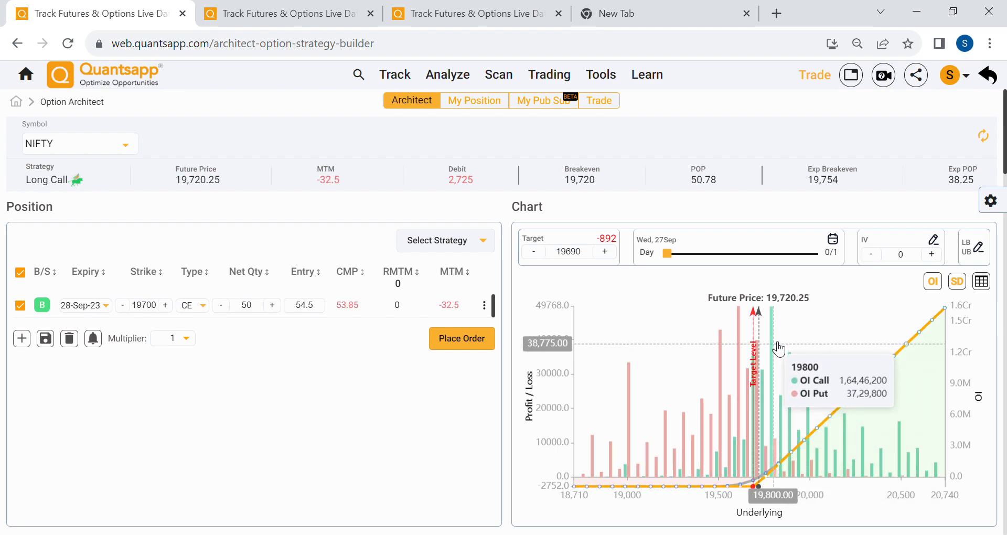
pyautogui.moveTo(753, 367)
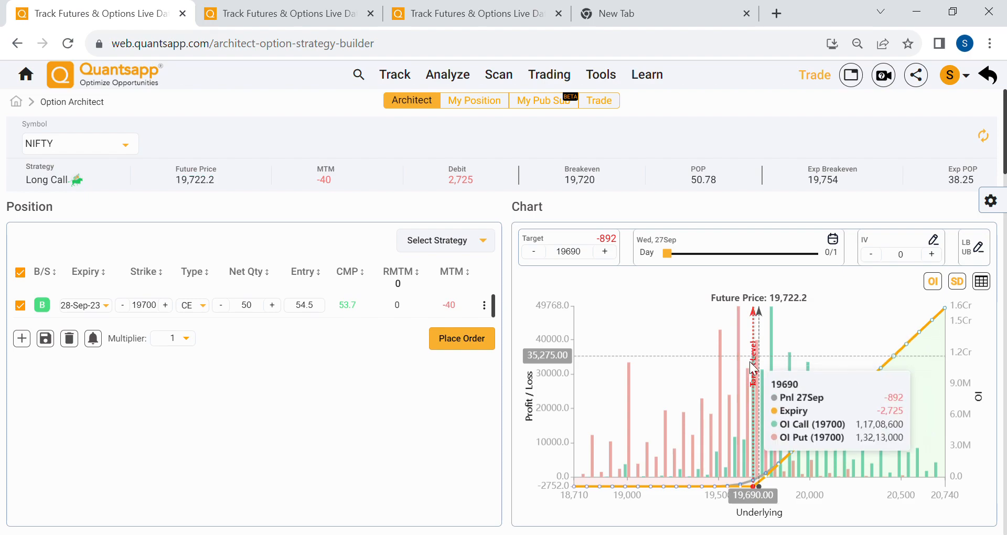
pyautogui.moveTo(764, 355)
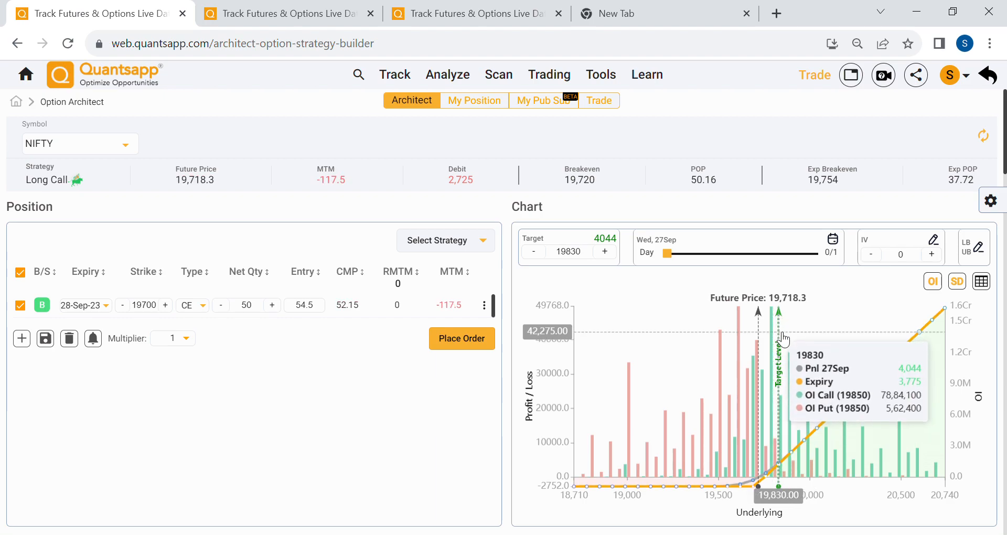
pyautogui.moveTo(770, 413)
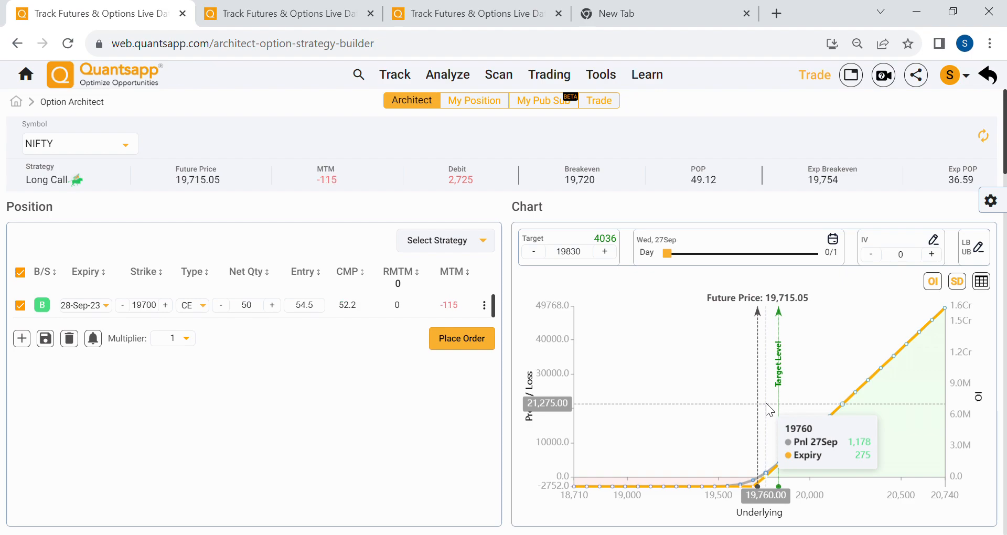
pyautogui.moveTo(693, 435)
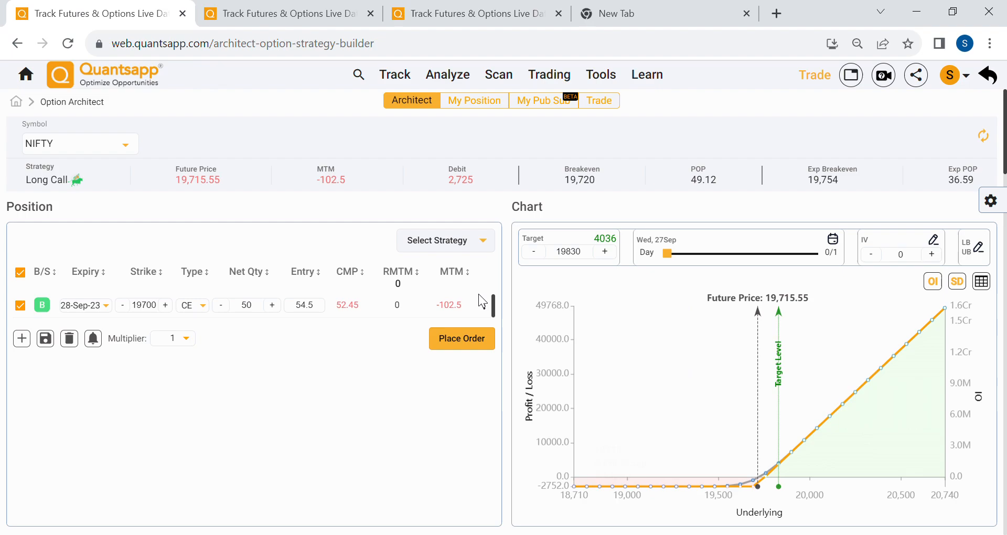
pyautogui.scroll(-3)
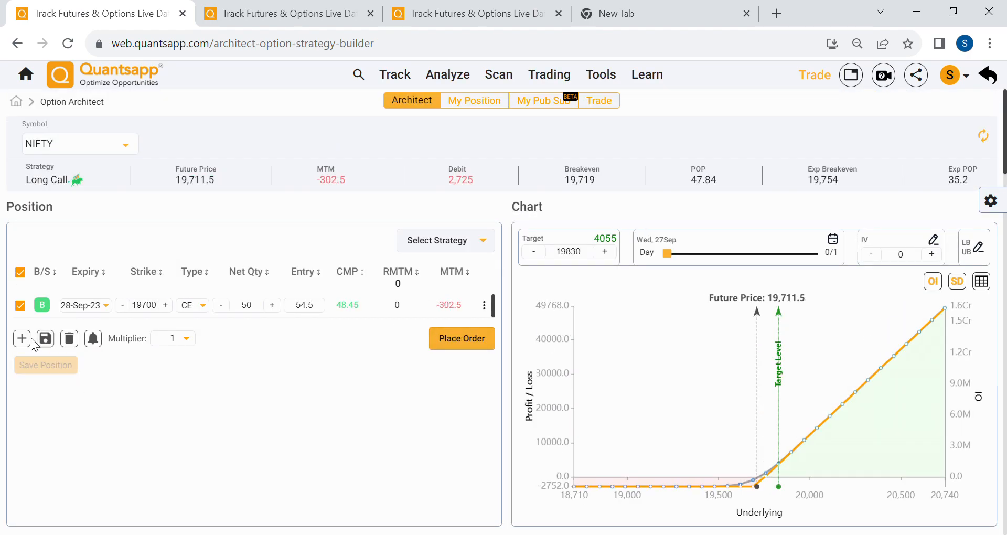
# Add a PE leg and delete the original 19700 CE leg.
pyautogui.click(22, 338)
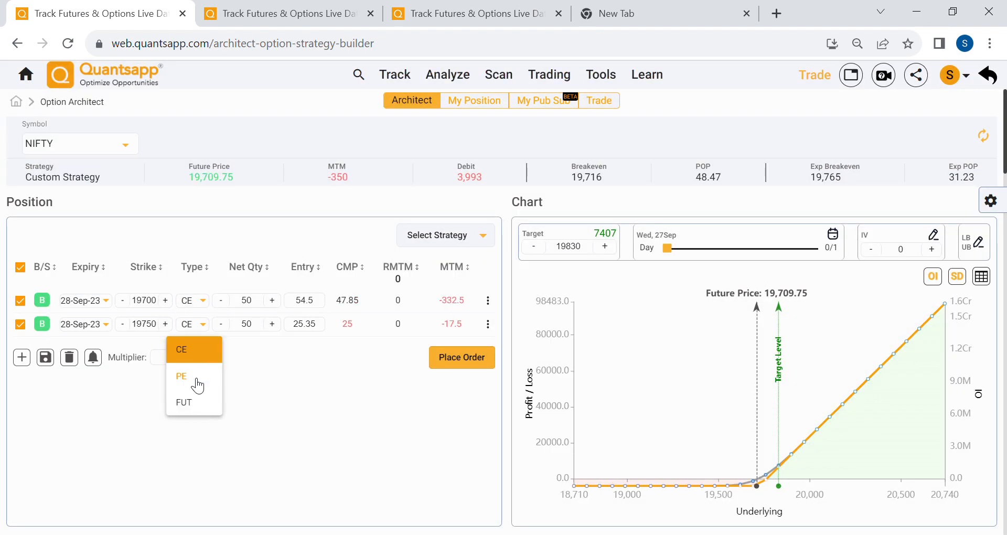
pyautogui.click(182, 377)
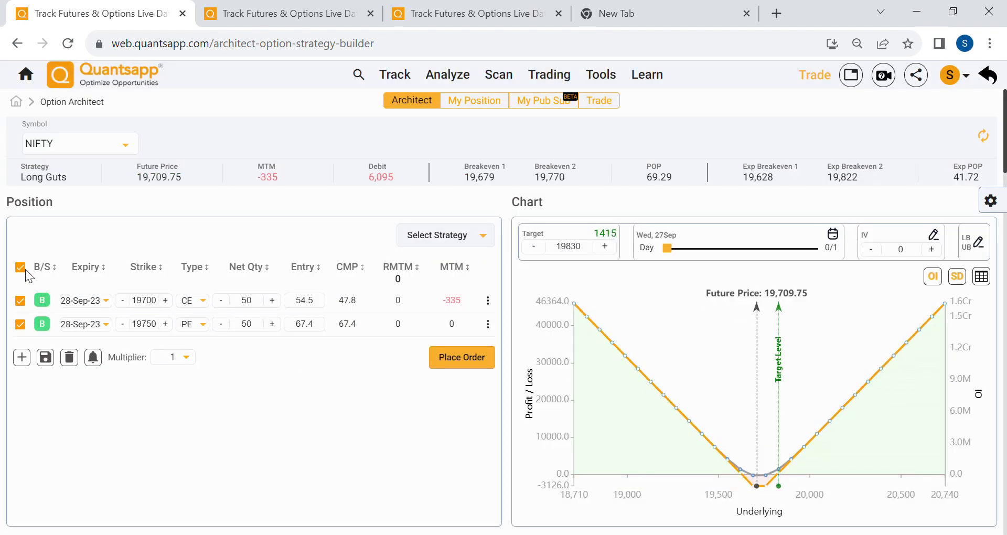
pyautogui.click(20, 267)
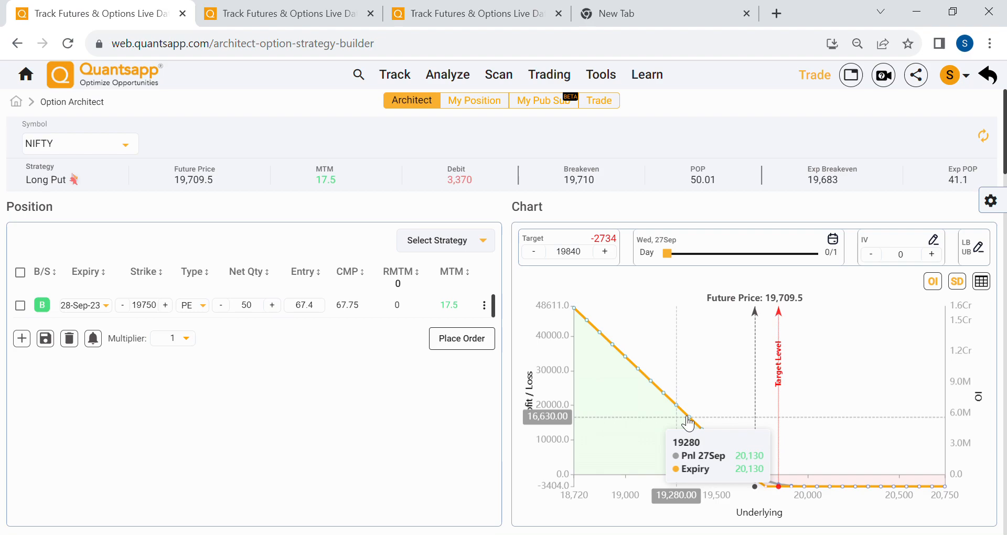
# Review the 19750 put payoff chart, then add a second 28-Sep put leg.
pyautogui.scroll(-3)
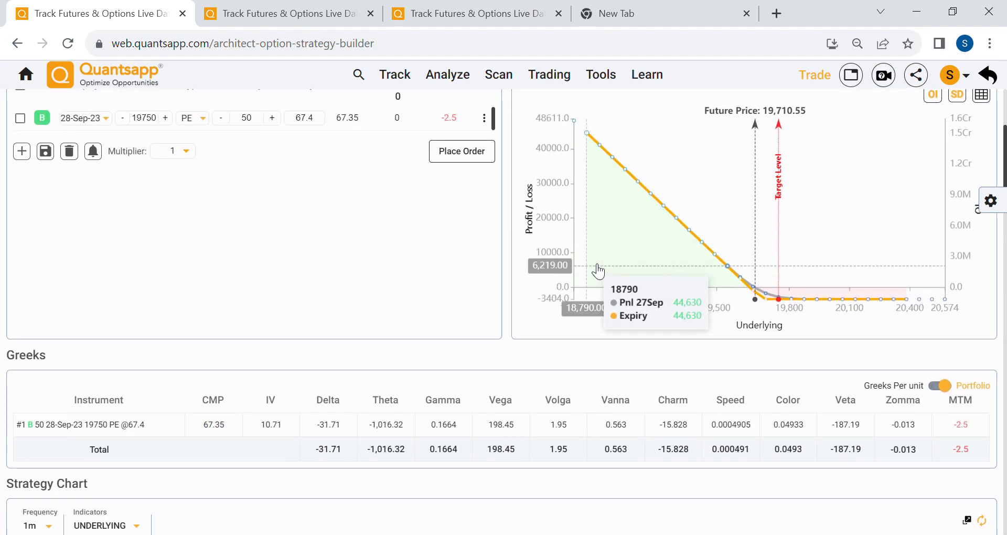
pyautogui.moveTo(511, 259)
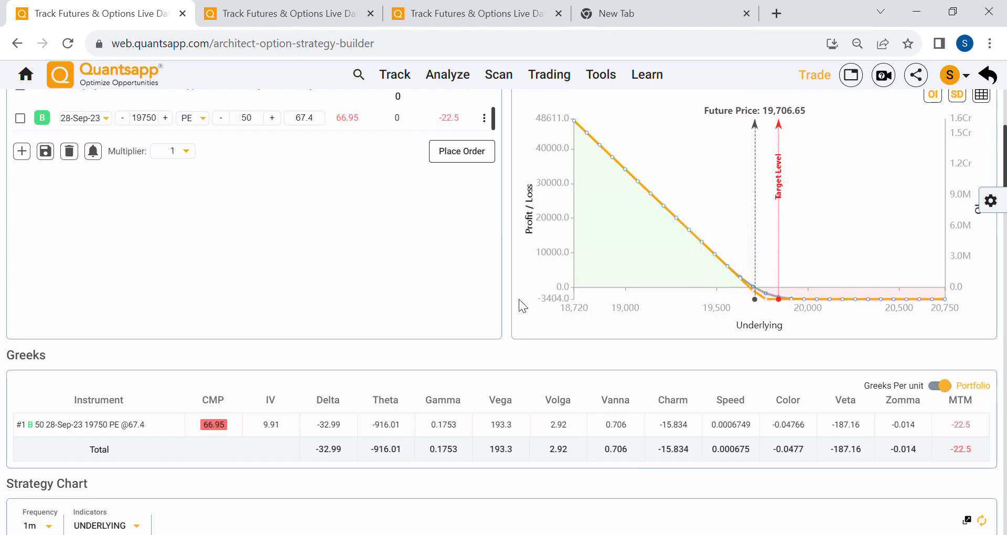
pyautogui.scroll(-3)
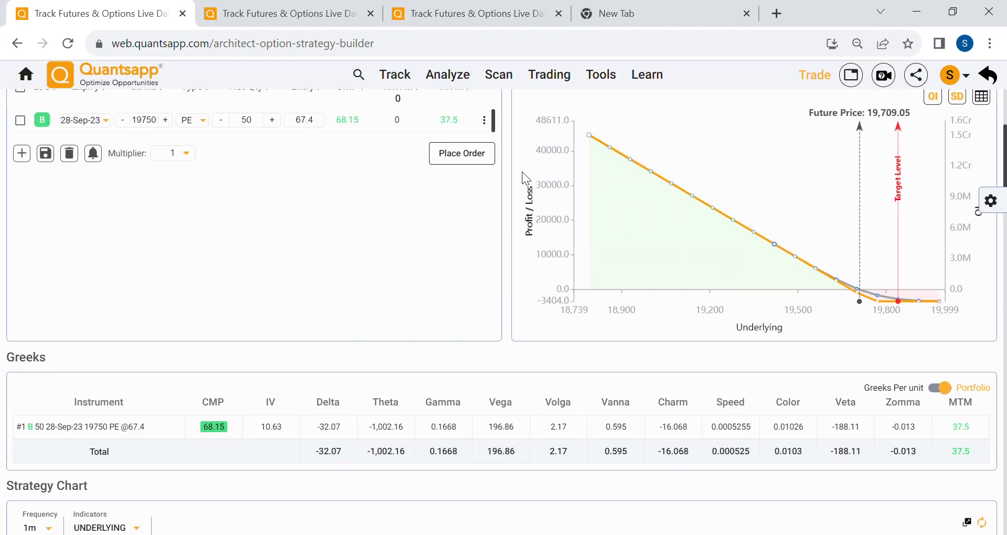
pyautogui.scroll(-3)
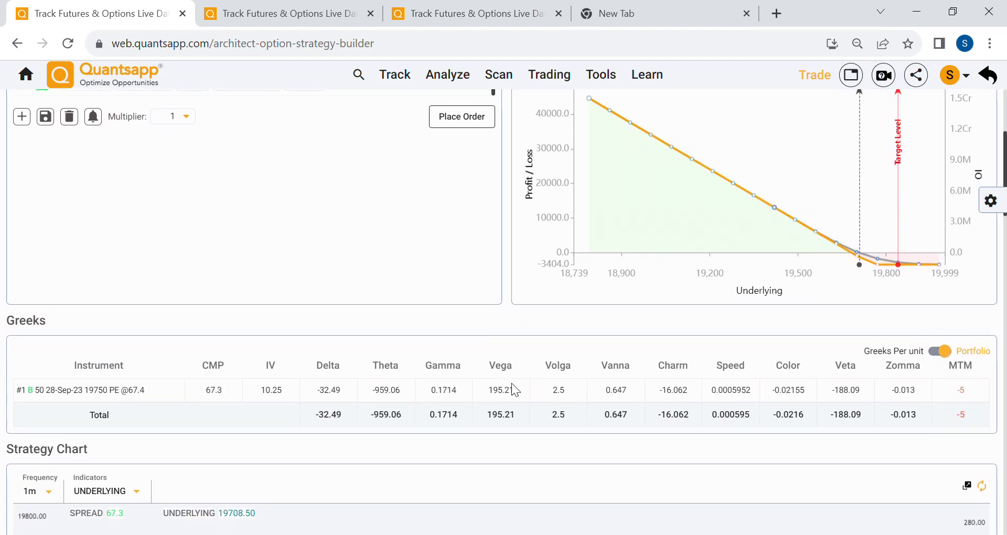
pyautogui.doubleClick(501, 390)
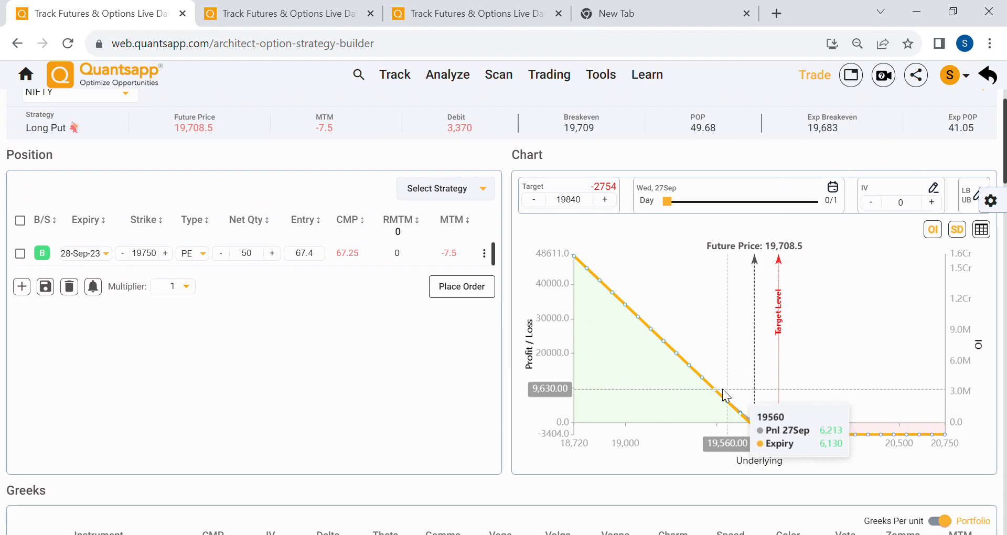
pyautogui.moveTo(709, 391)
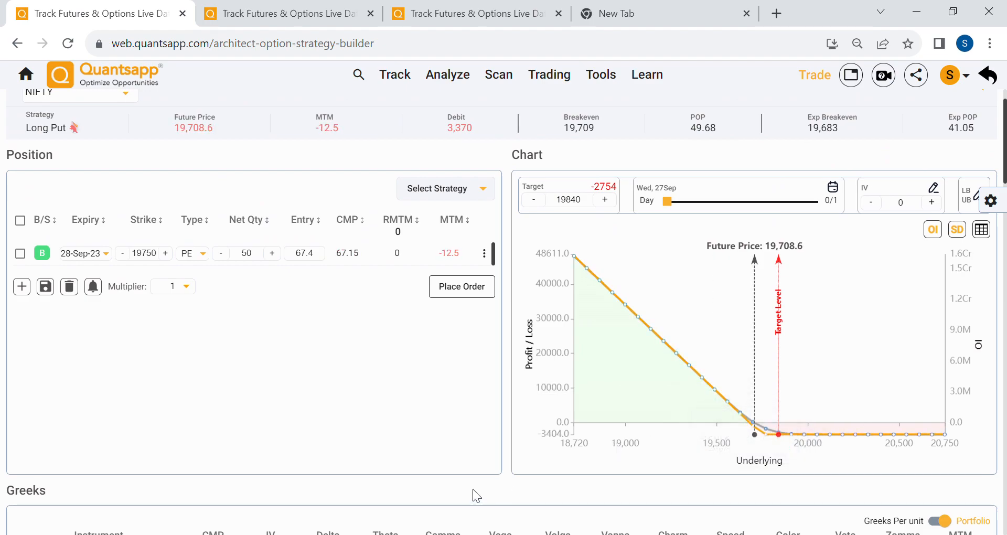
pyautogui.scroll(-3)
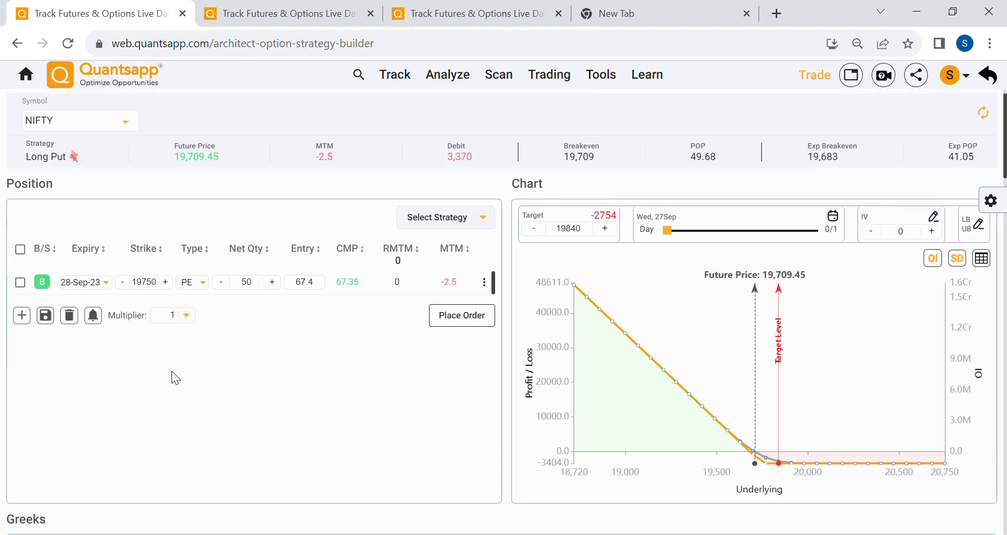
pyautogui.scroll(-3)
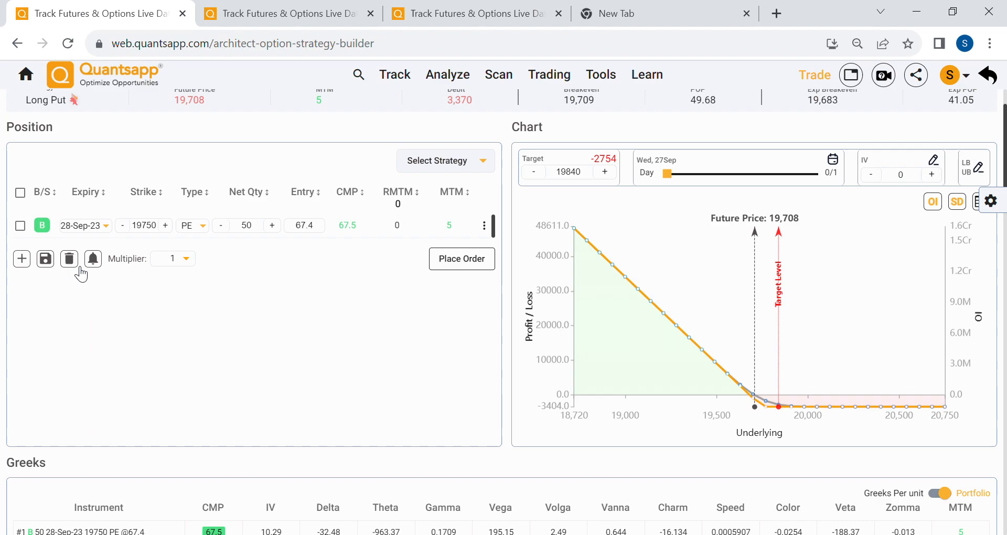
pyautogui.click(22, 259)
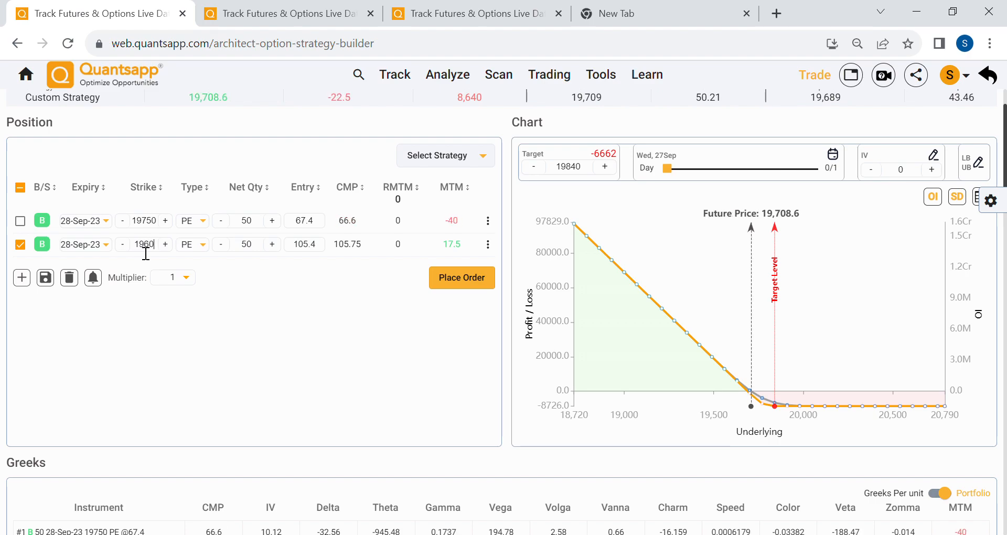
# Set the second put leg's strike to 19600.
pyautogui.write('19600')
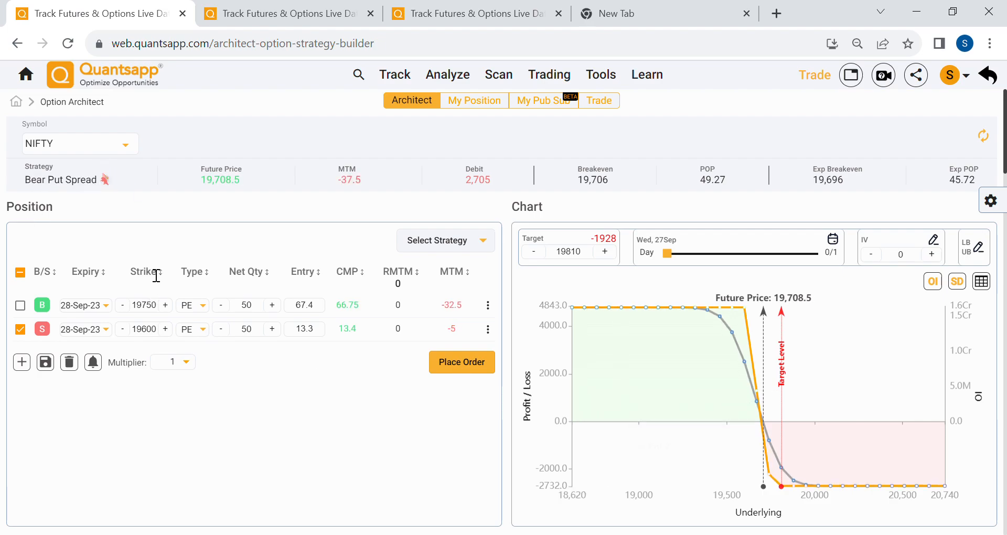
pyautogui.moveTo(748, 451)
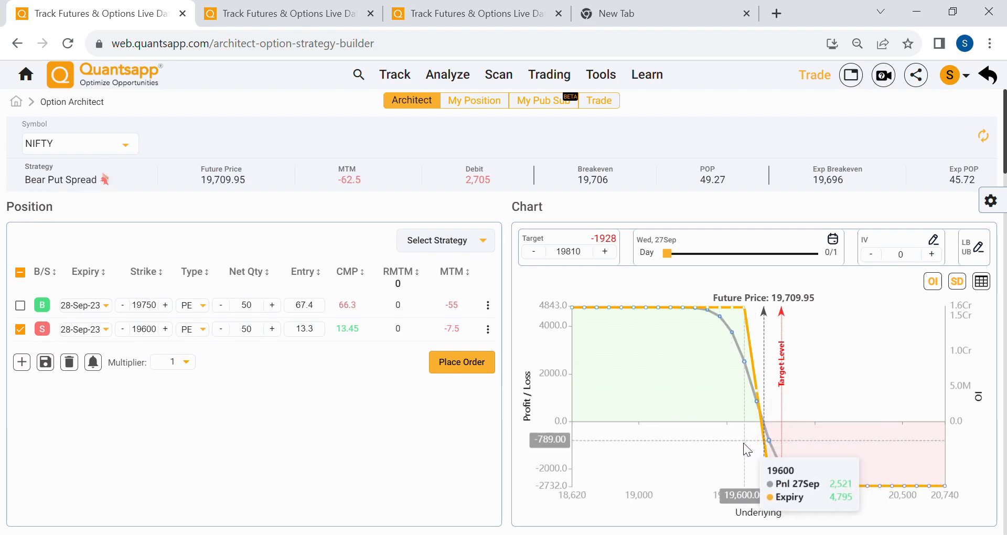
pyautogui.moveTo(730, 437)
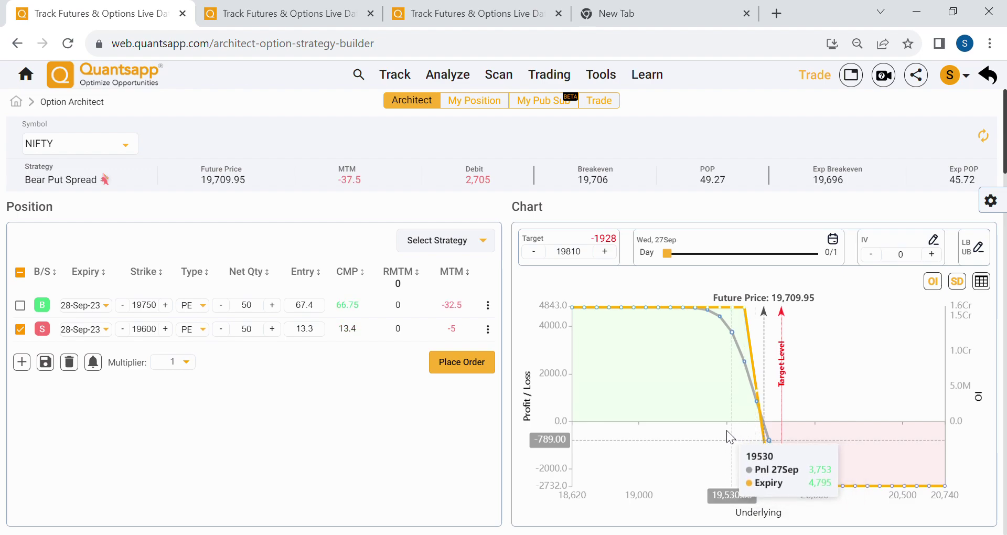
pyautogui.scroll(-3)
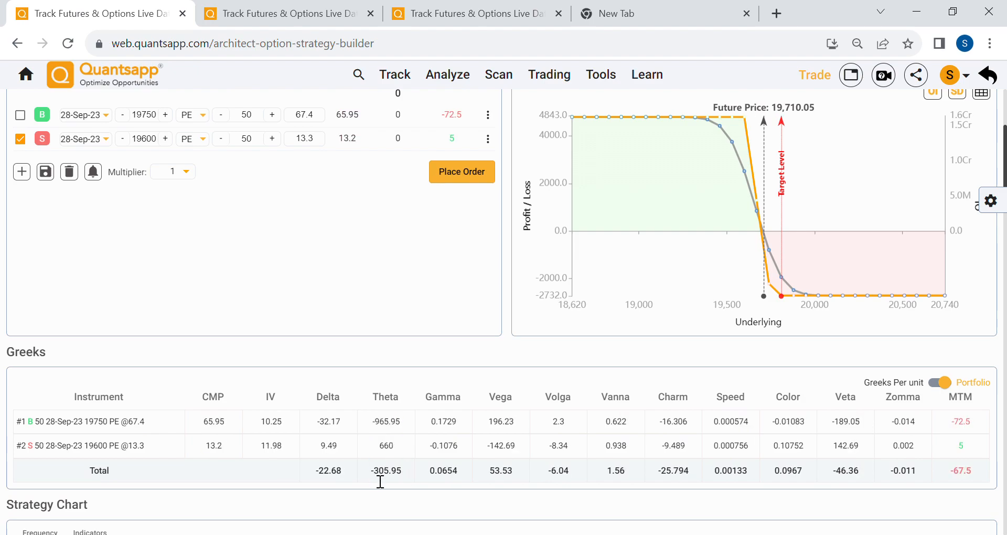
pyautogui.moveTo(660, 289)
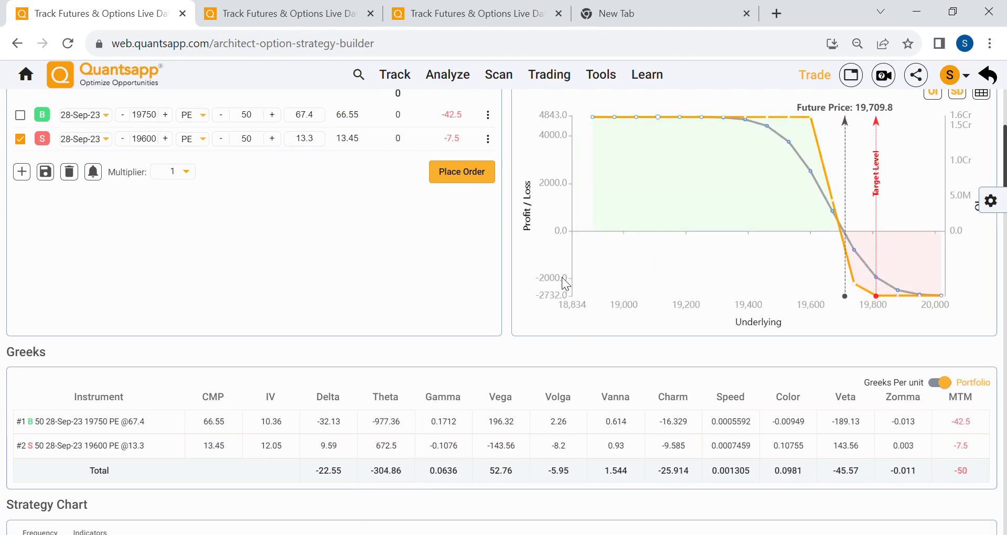
pyautogui.scroll(3)
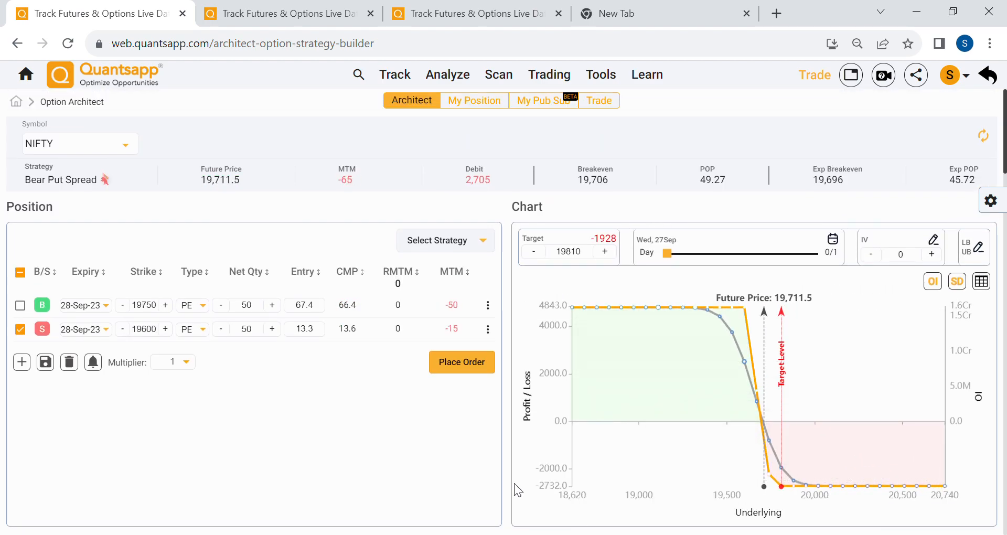
pyautogui.scroll(-3)
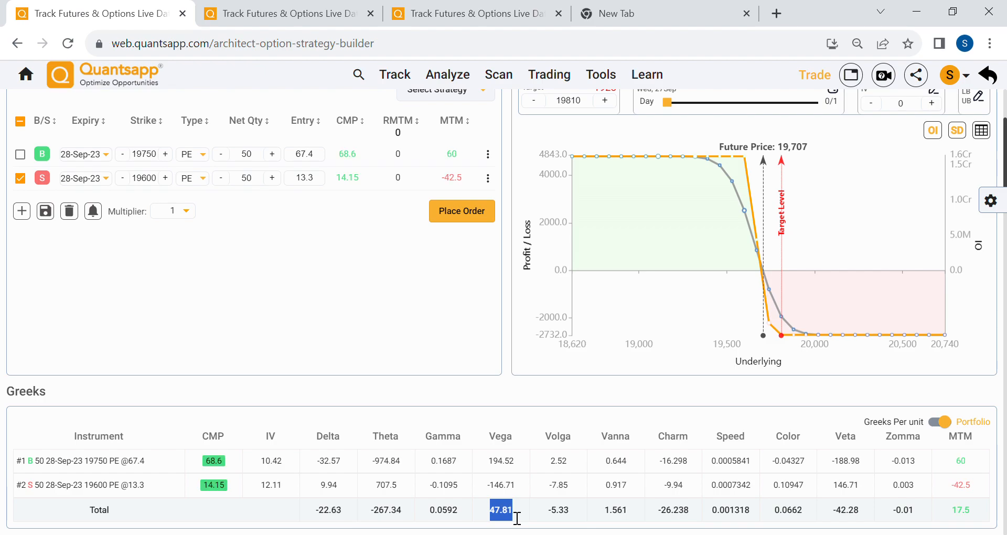
pyautogui.scroll(-3)
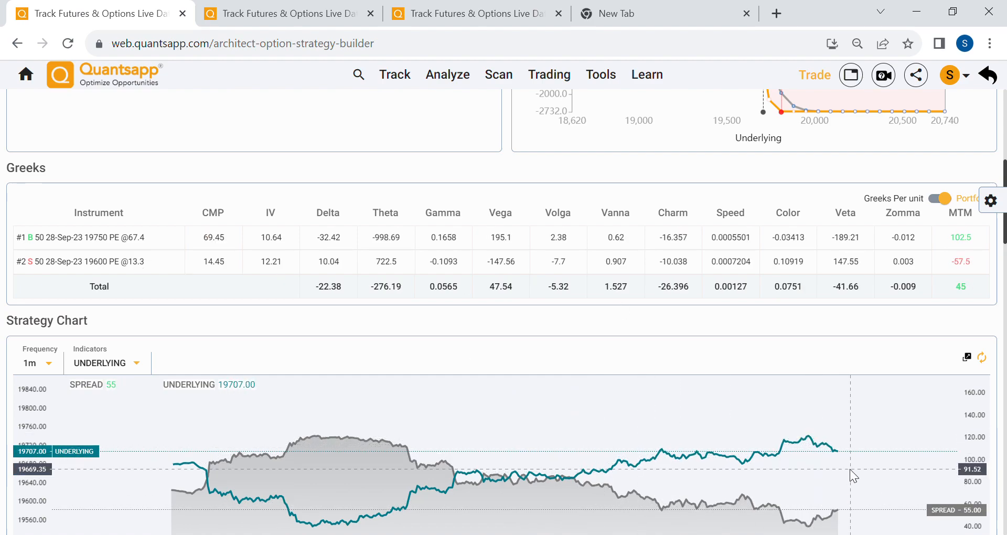
# Open the strategy chart's Indicators list showing Delta, Theta, Gamma and Vega.
pyautogui.click(107, 363)
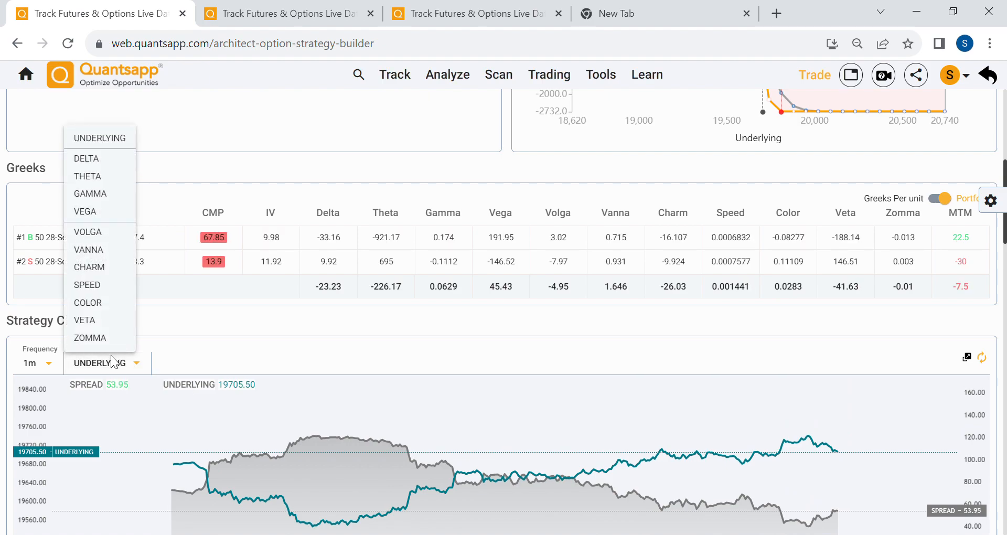
pyautogui.moveTo(529, 468)
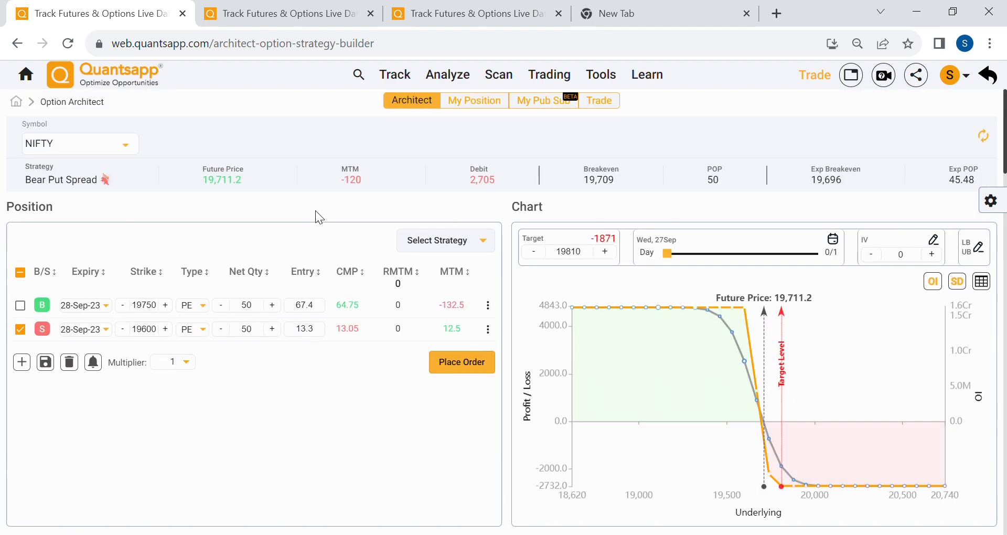
pyautogui.scroll(-3)
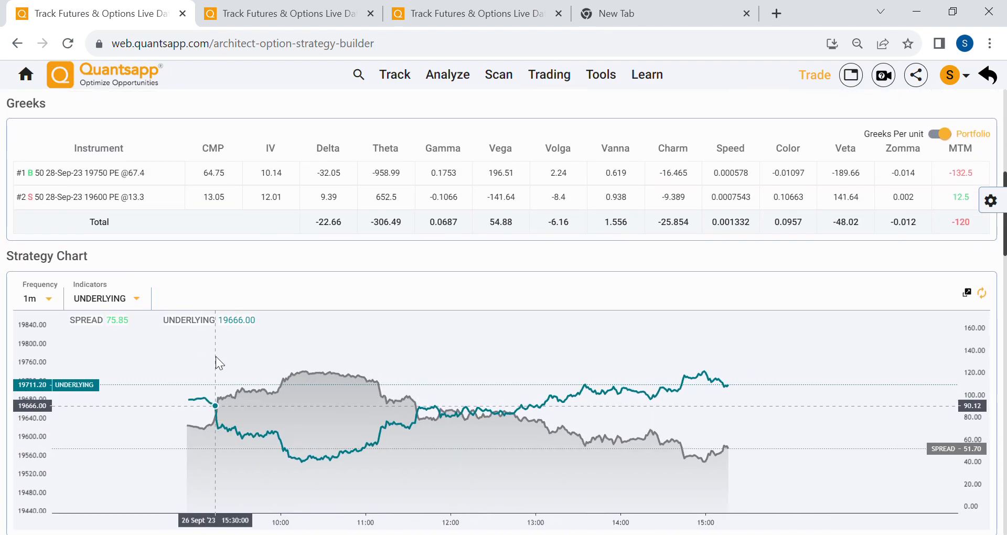
pyautogui.click(107, 298)
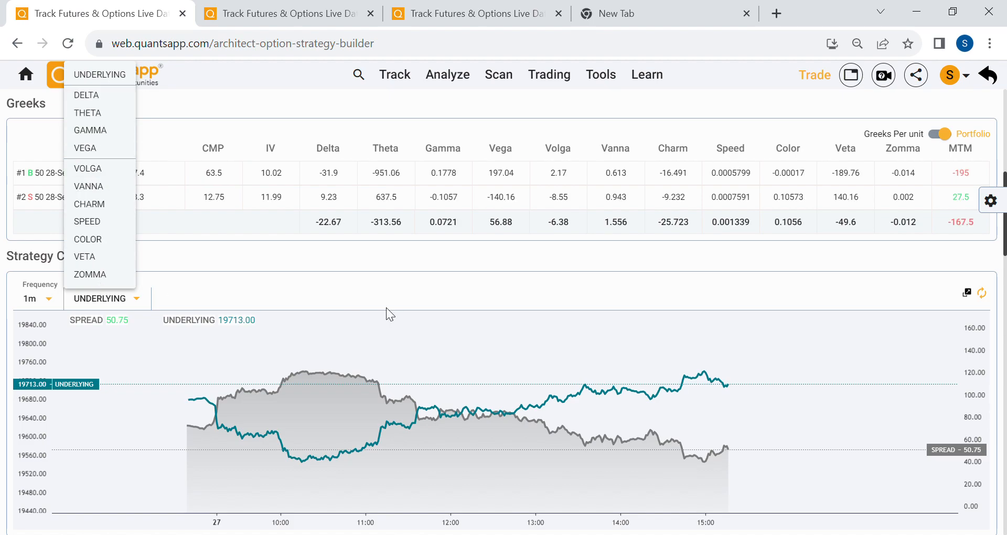
pyautogui.moveTo(520, 322)
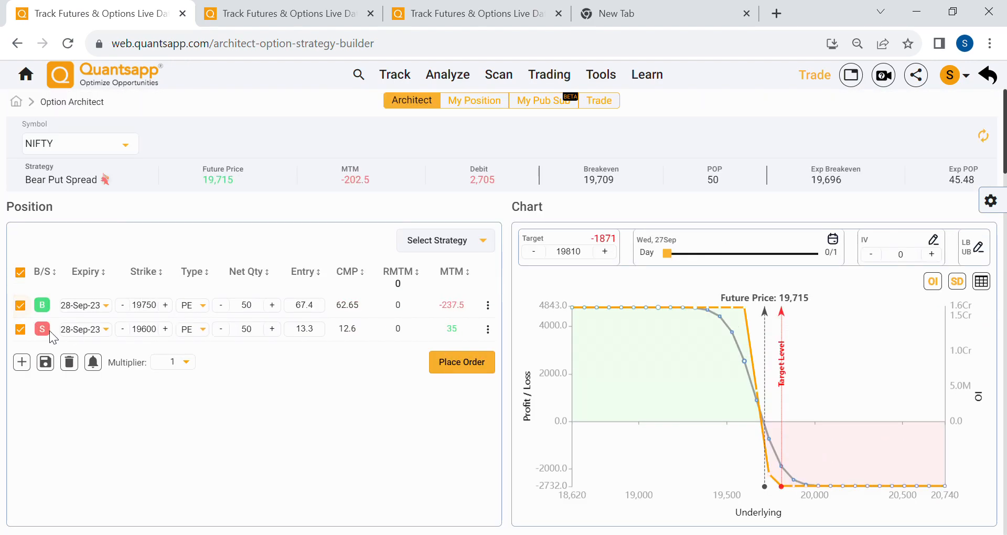
# Delete all legs and load the Bull Put Spread (buy 19700 PE, sell 19750 PE).
pyautogui.click(69, 362)
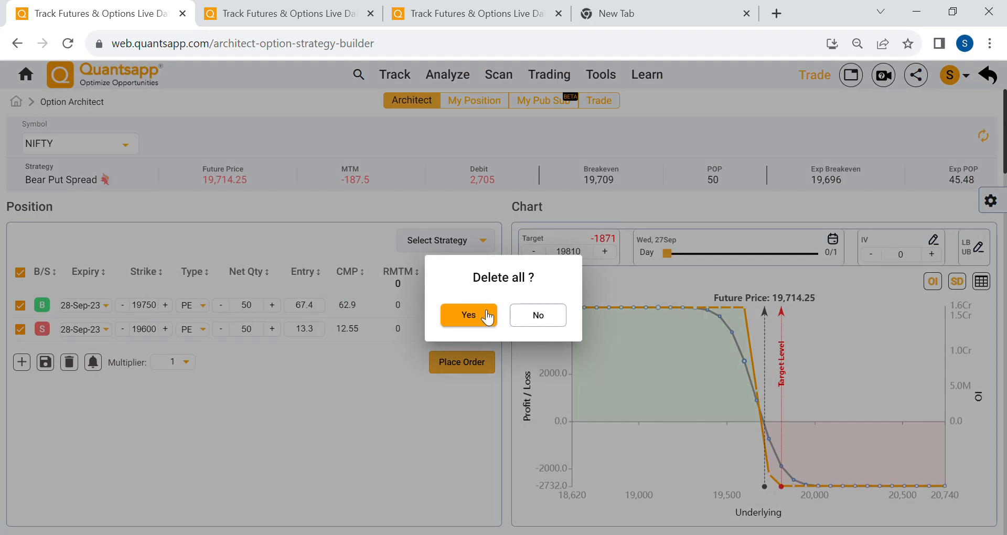
pyautogui.click(469, 315)
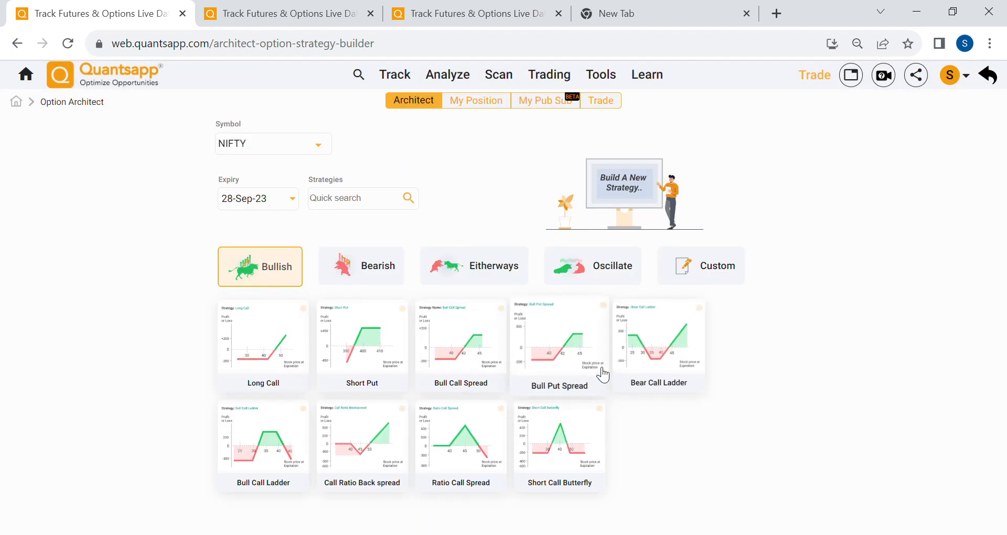
pyautogui.click(559, 343)
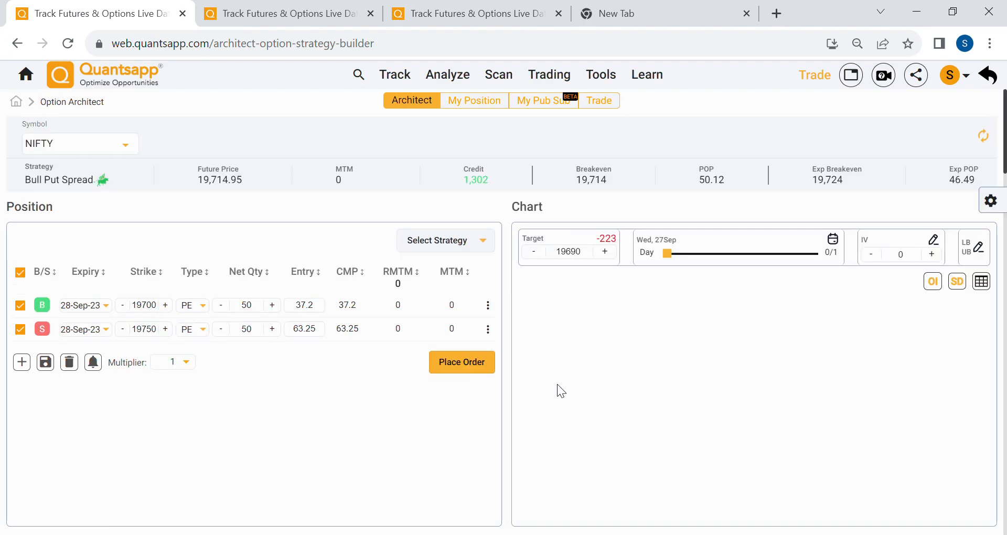
# Scroll down to inspect the bull put spread's payoff chart and OI bars.
pyautogui.scroll(-3)
pyautogui.write('19600')
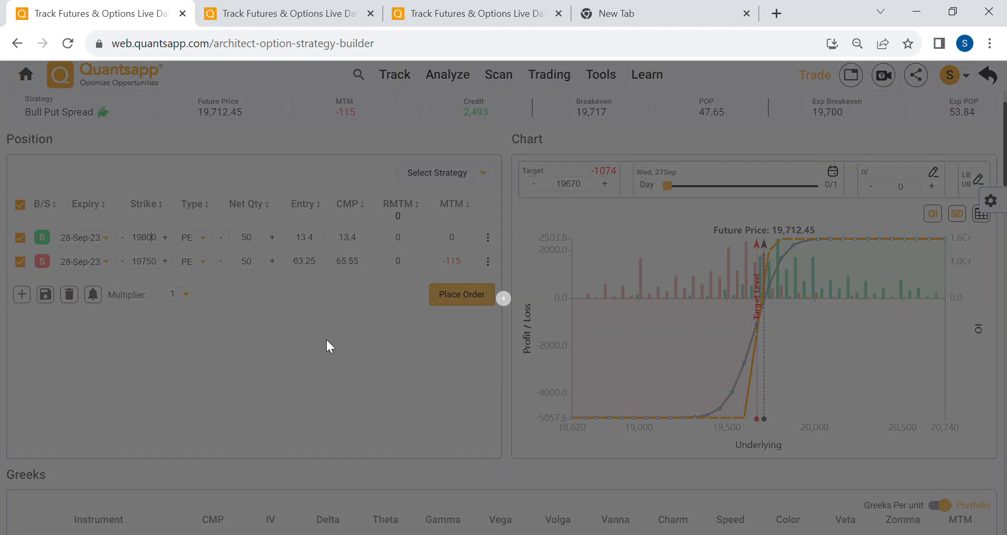
pyautogui.scroll(-3)
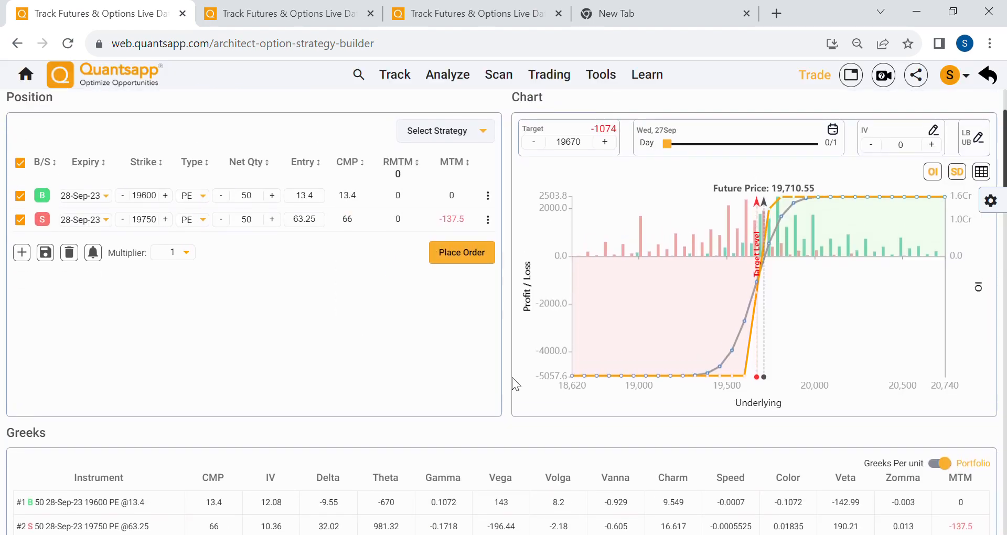
pyautogui.scroll(-3)
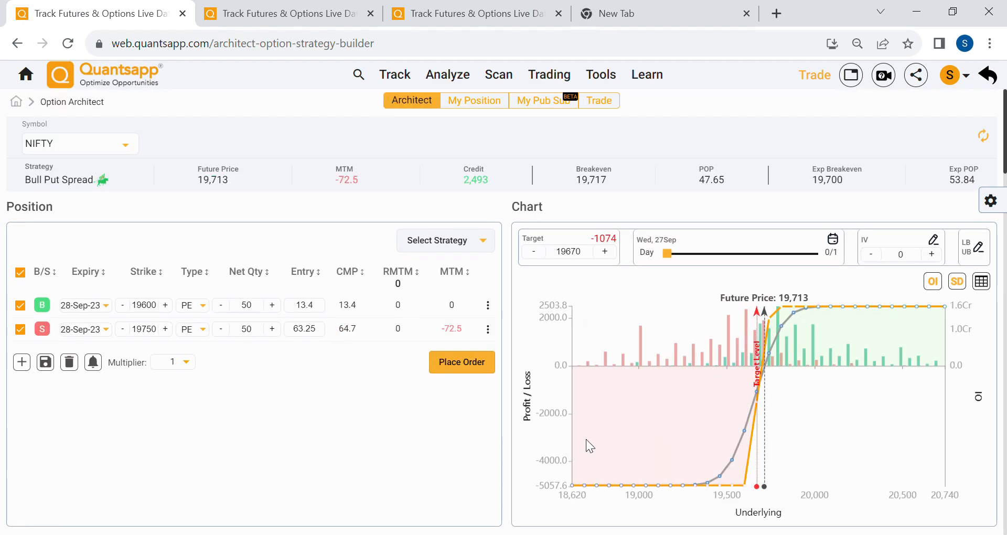
pyautogui.moveTo(743, 372)
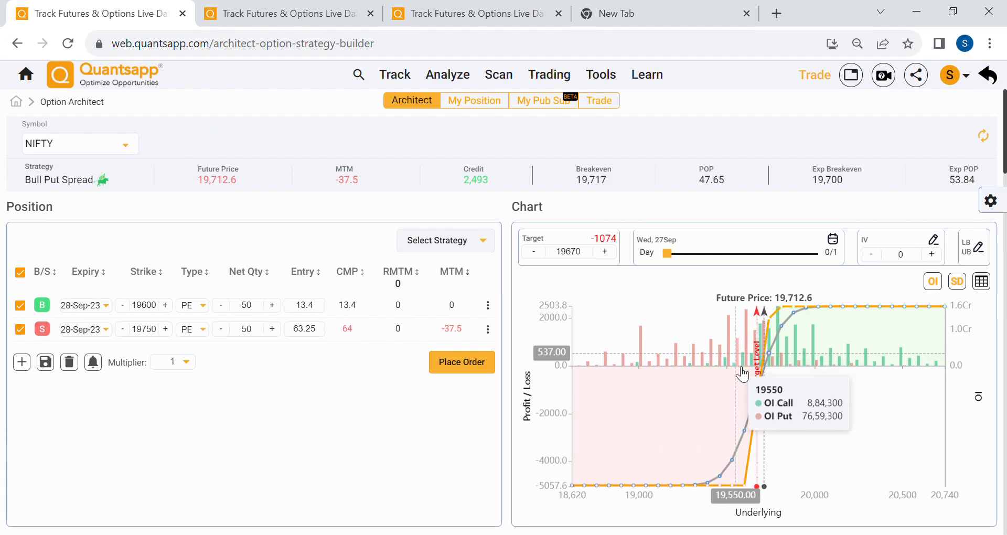
pyautogui.moveTo(508, 440)
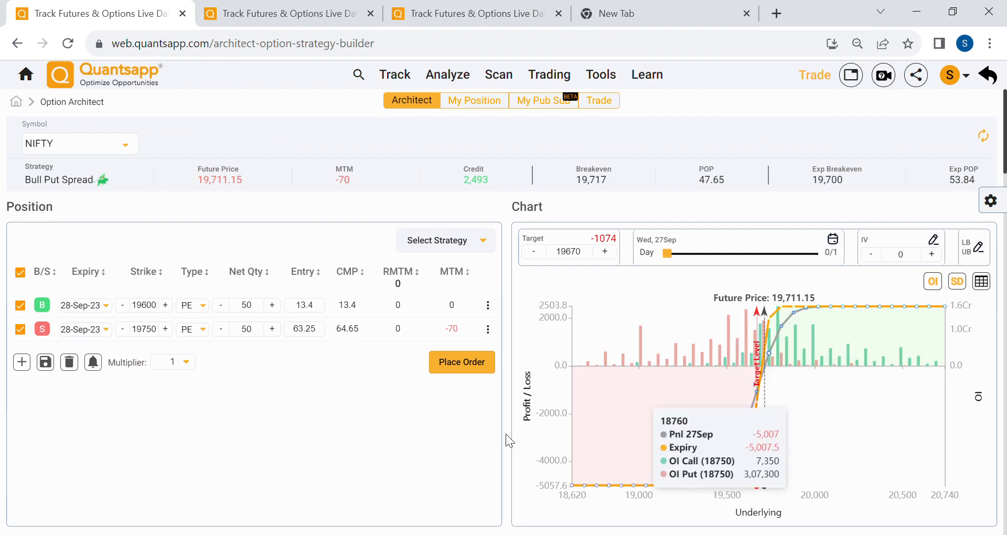